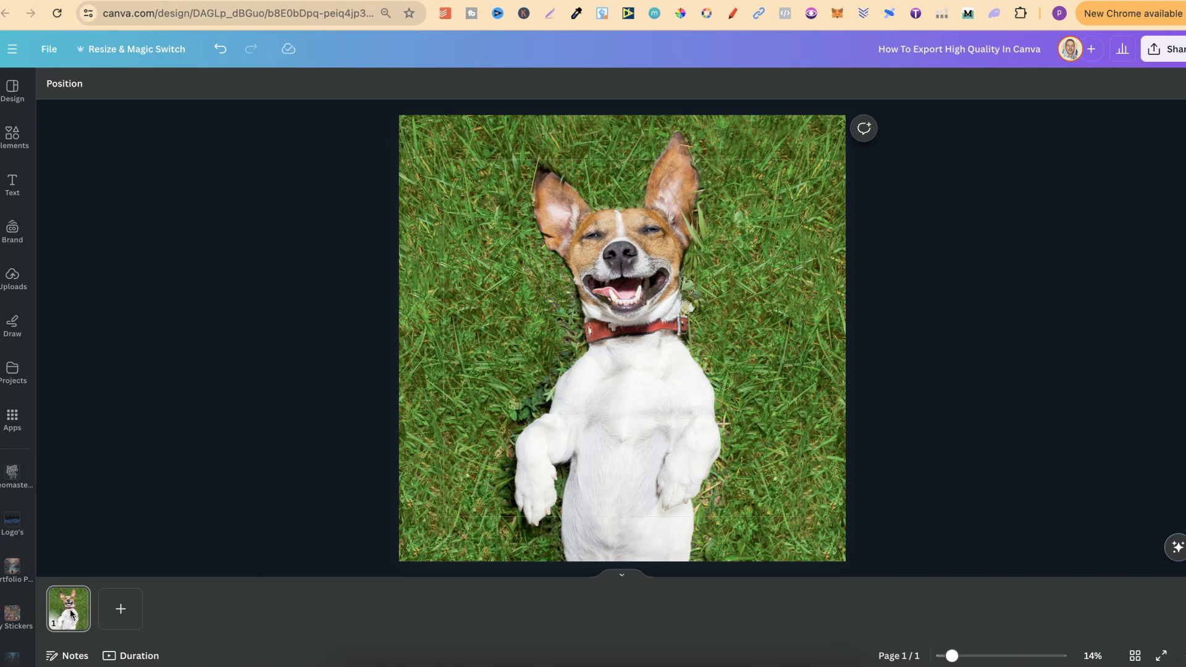
{"action": "mouse_move", "coordinate": [235, 607]}
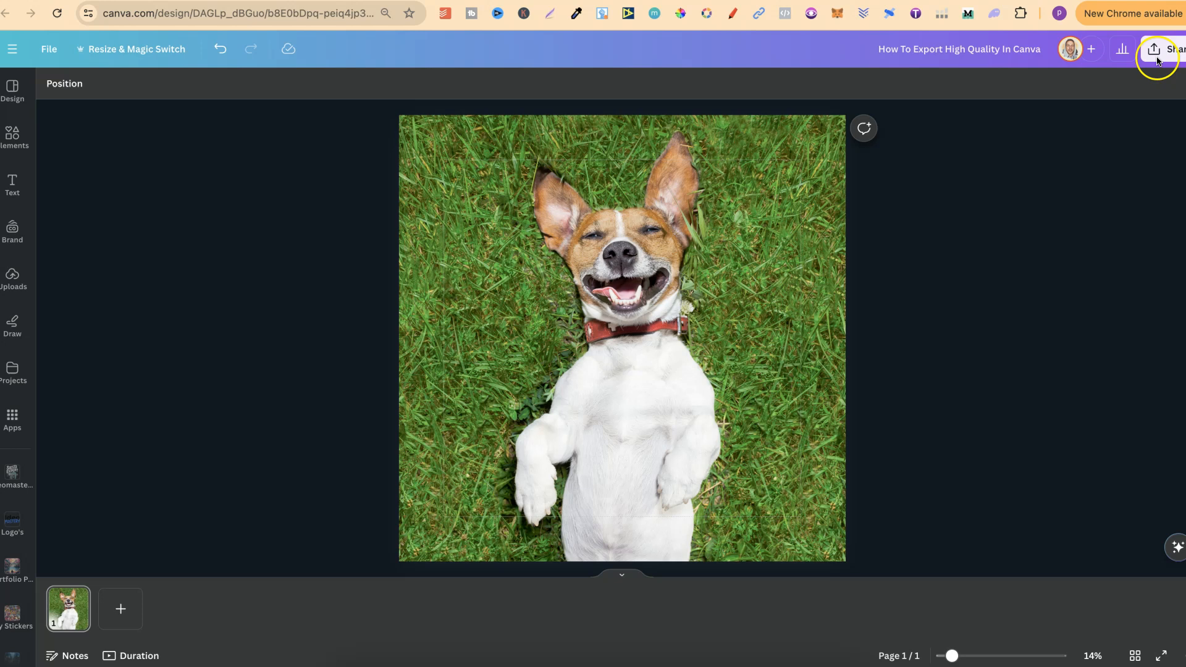
- From Share > Download, choose JPG as the file type at 5,000 × 5,000 px, quality 80
{"action": "left_click", "coordinate": [1167, 49]}
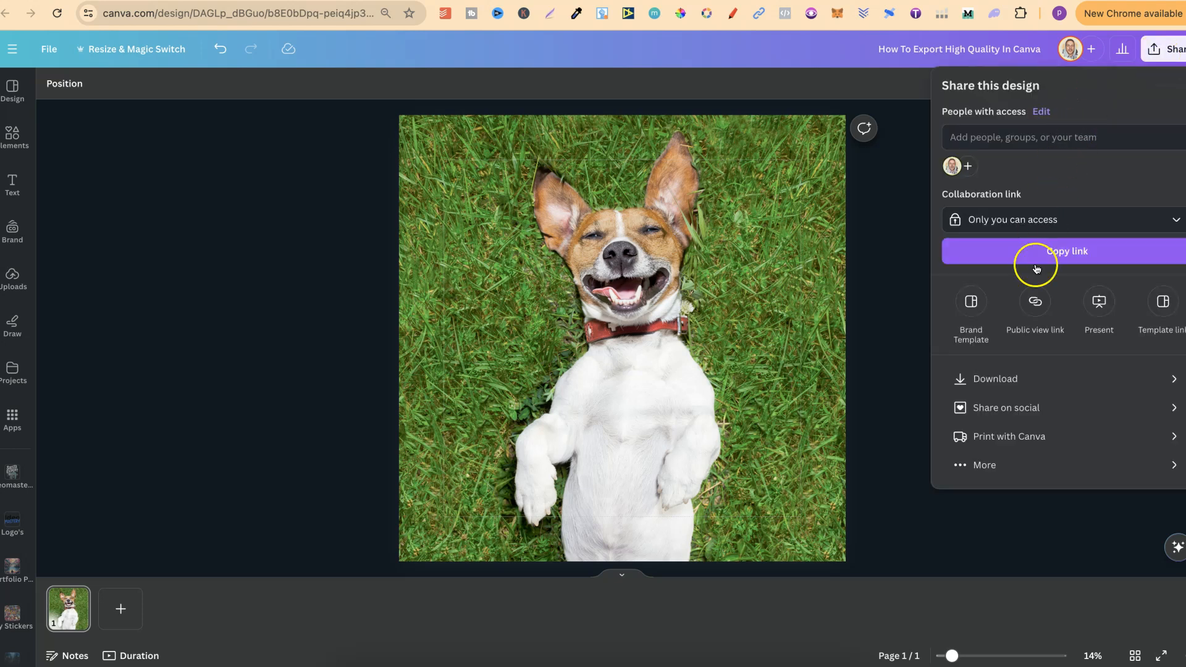
{"action": "left_click", "coordinate": [993, 377]}
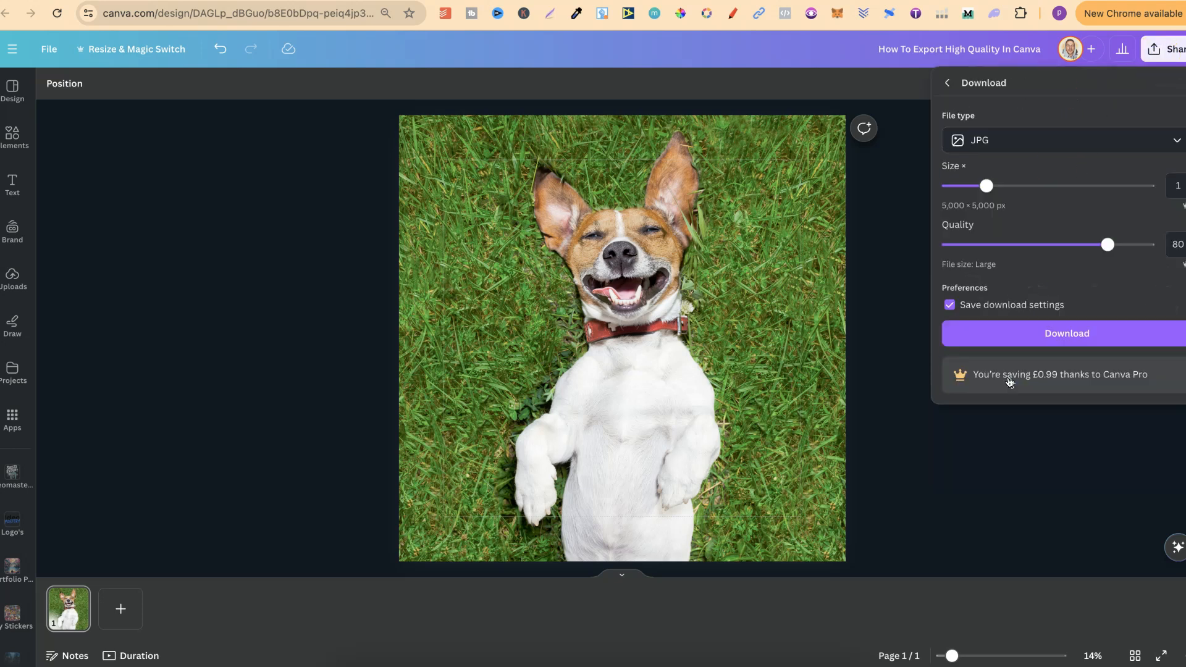
{"action": "left_click", "coordinate": [1059, 140]}
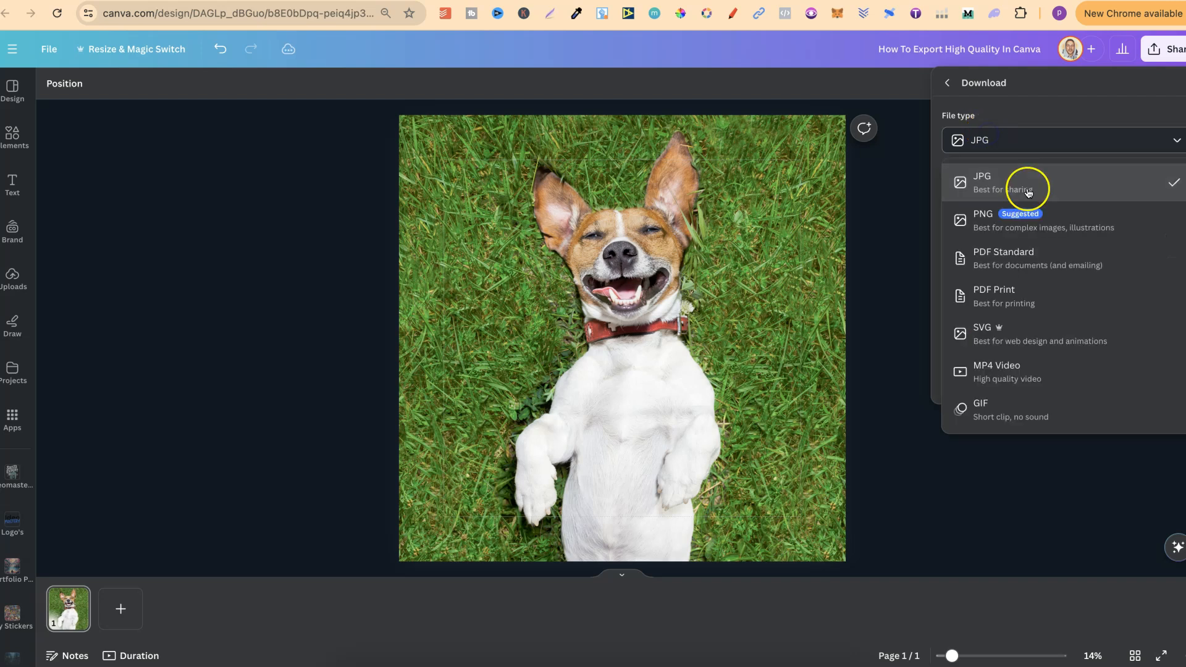
{"action": "left_click", "coordinate": [981, 181]}
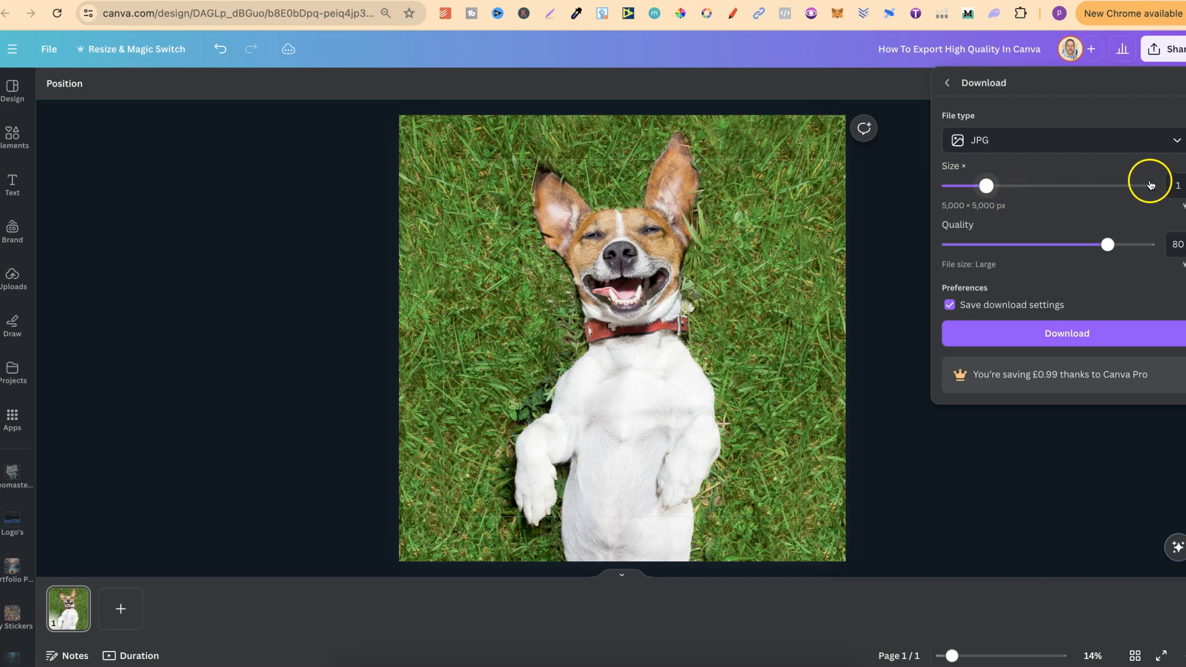
{"action": "mouse_move", "coordinate": [1150, 295]}
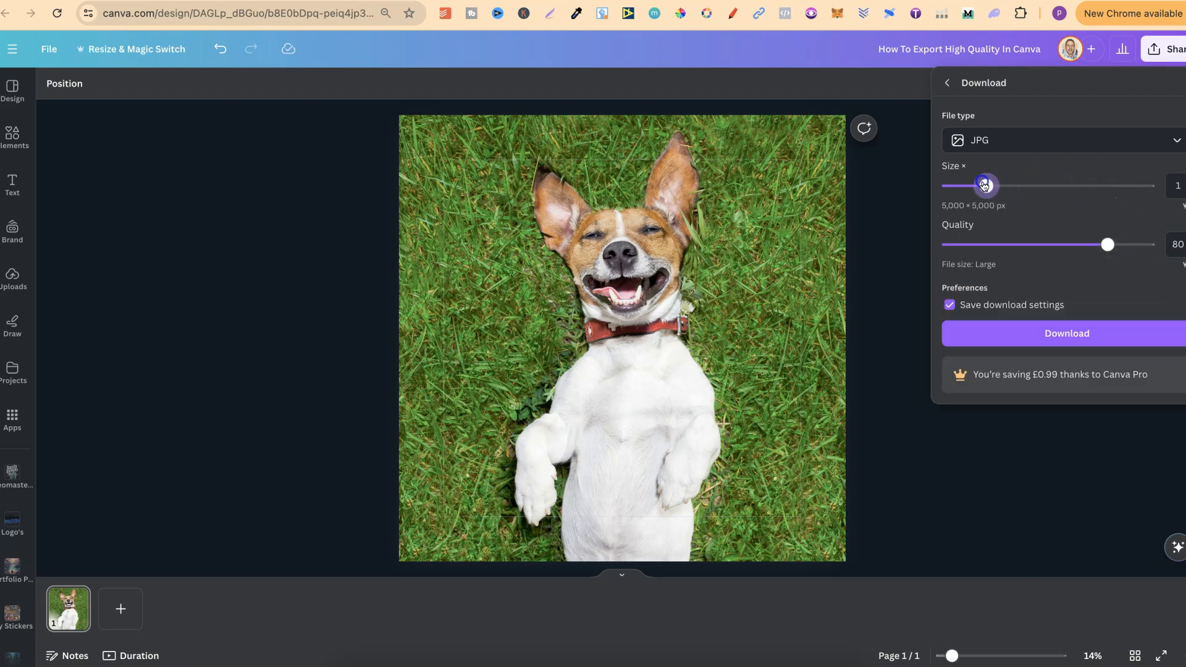
{"action": "mouse_move", "coordinate": [952, 242]}
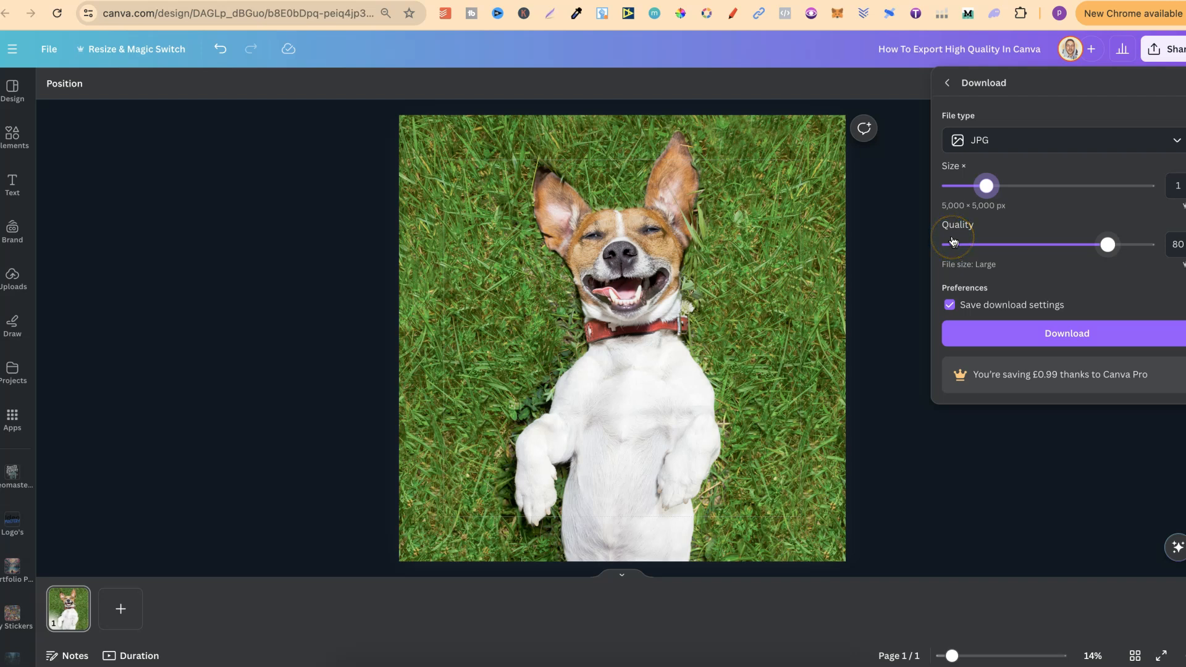
{"action": "mouse_move", "coordinate": [978, 241]}
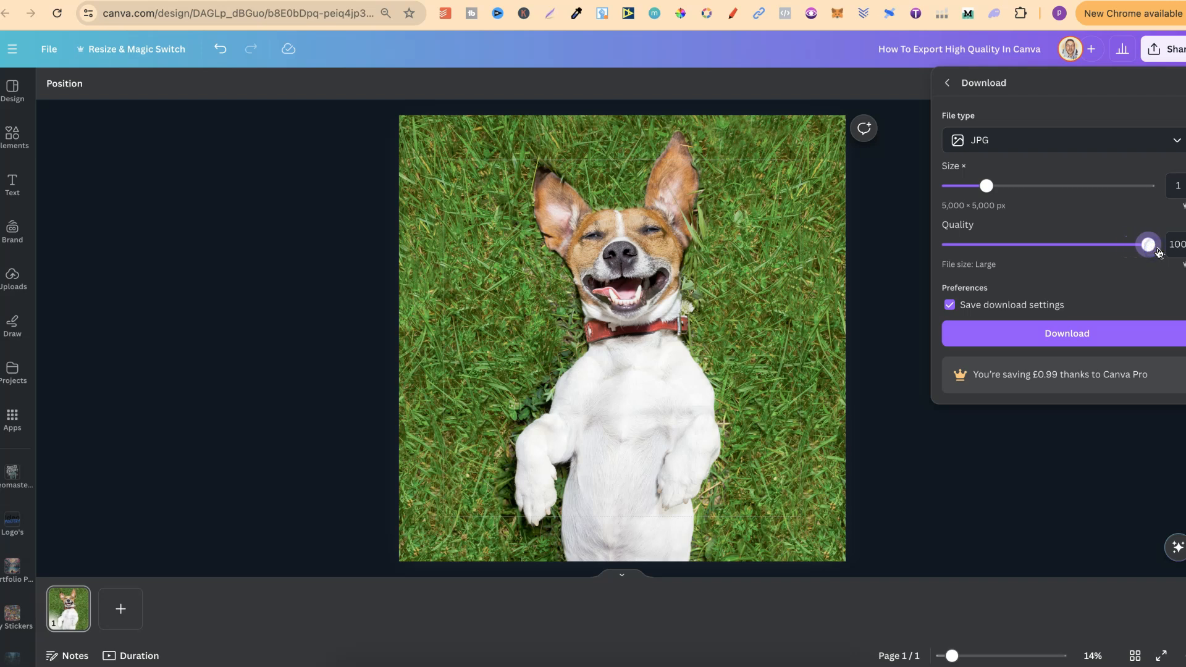
- Attempt the JPG download at quality 100, which fails, and return to the Share options
{"action": "left_click", "coordinate": [1066, 332]}
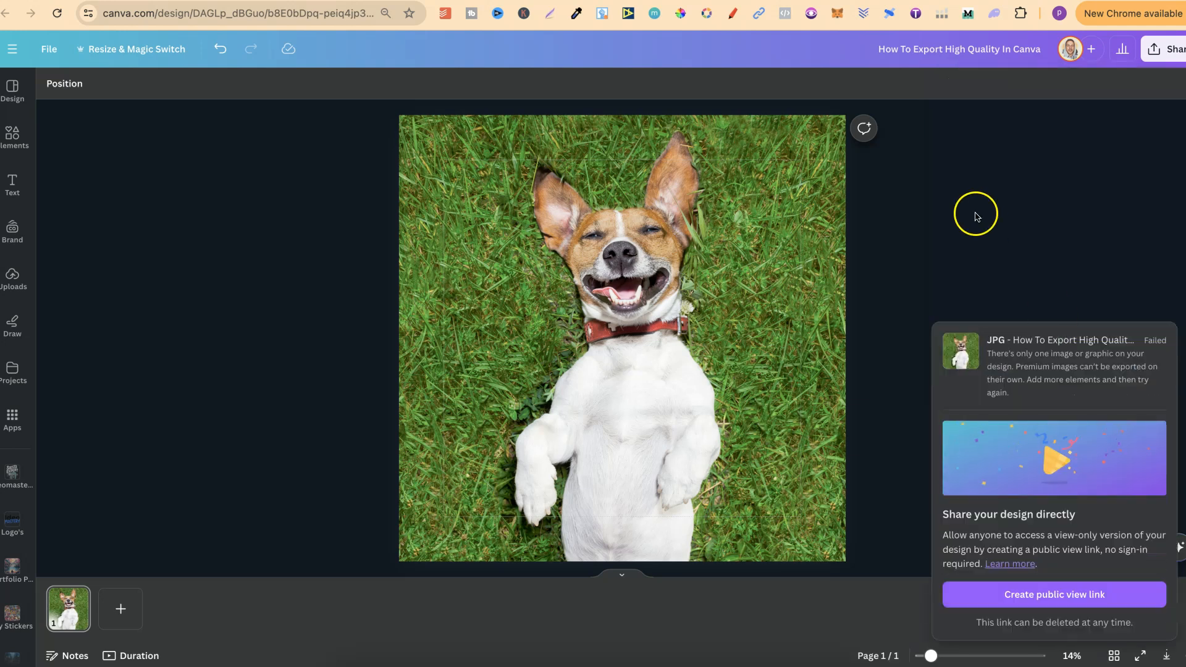
{"action": "left_click", "coordinate": [1171, 48]}
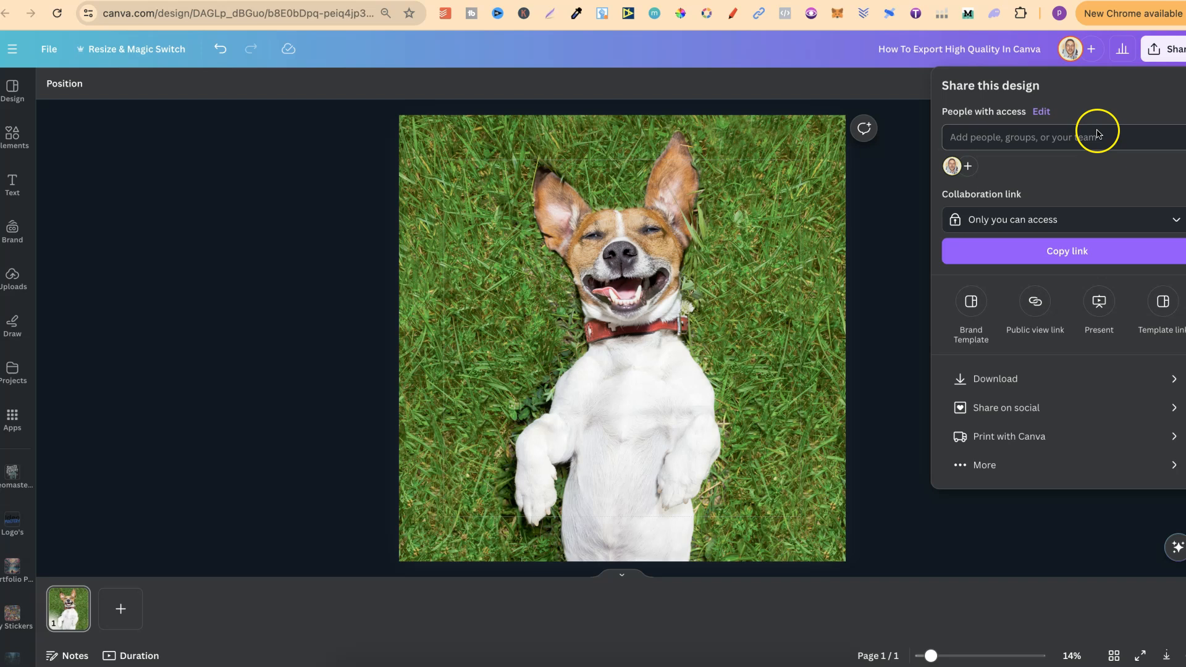
- Reopen the download settings and review the file type options, keeping JPG at quality 100
{"action": "left_click", "coordinate": [994, 378]}
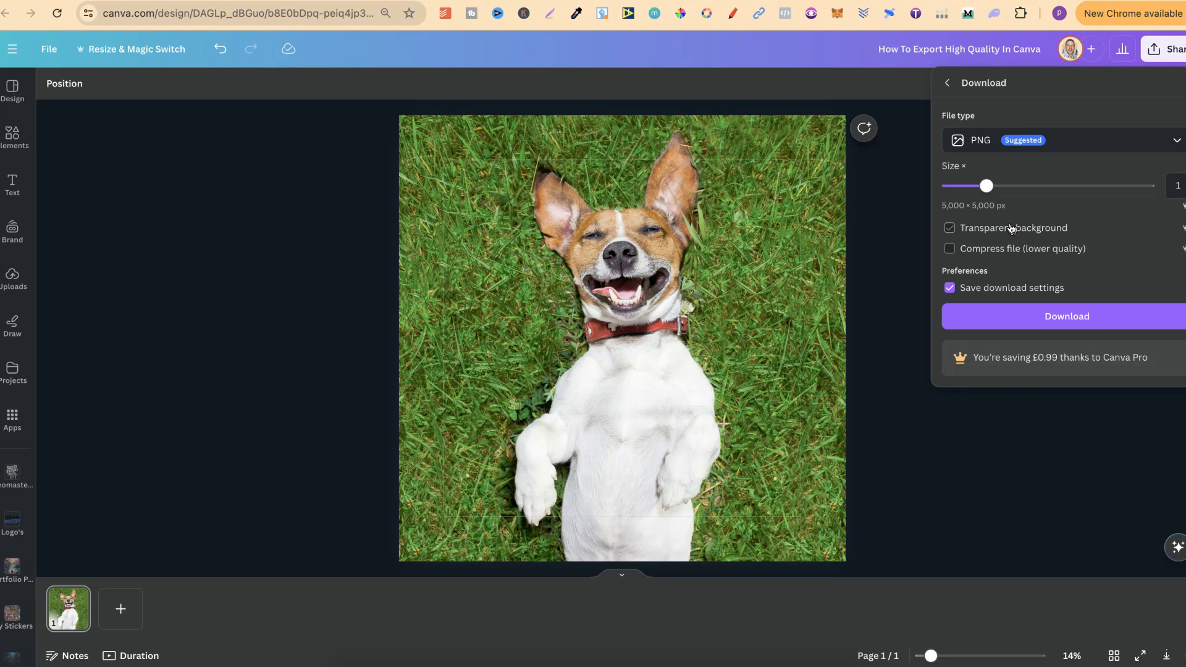
{"action": "mouse_move", "coordinate": [985, 271]}
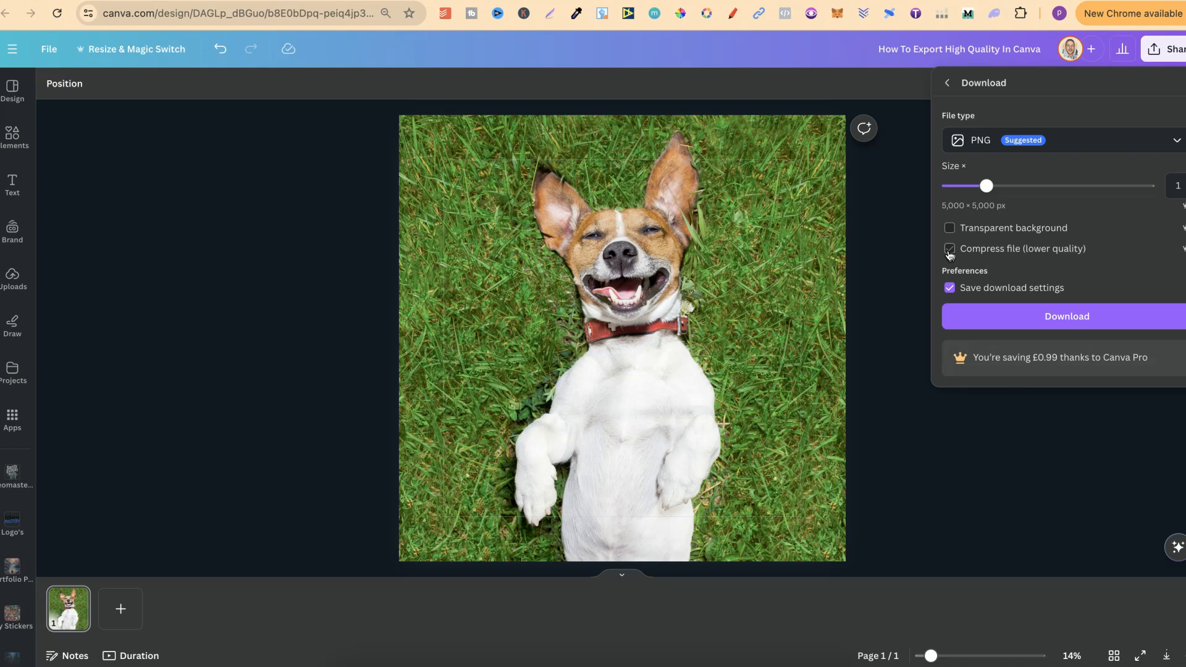
{"action": "left_click", "coordinate": [949, 248]}
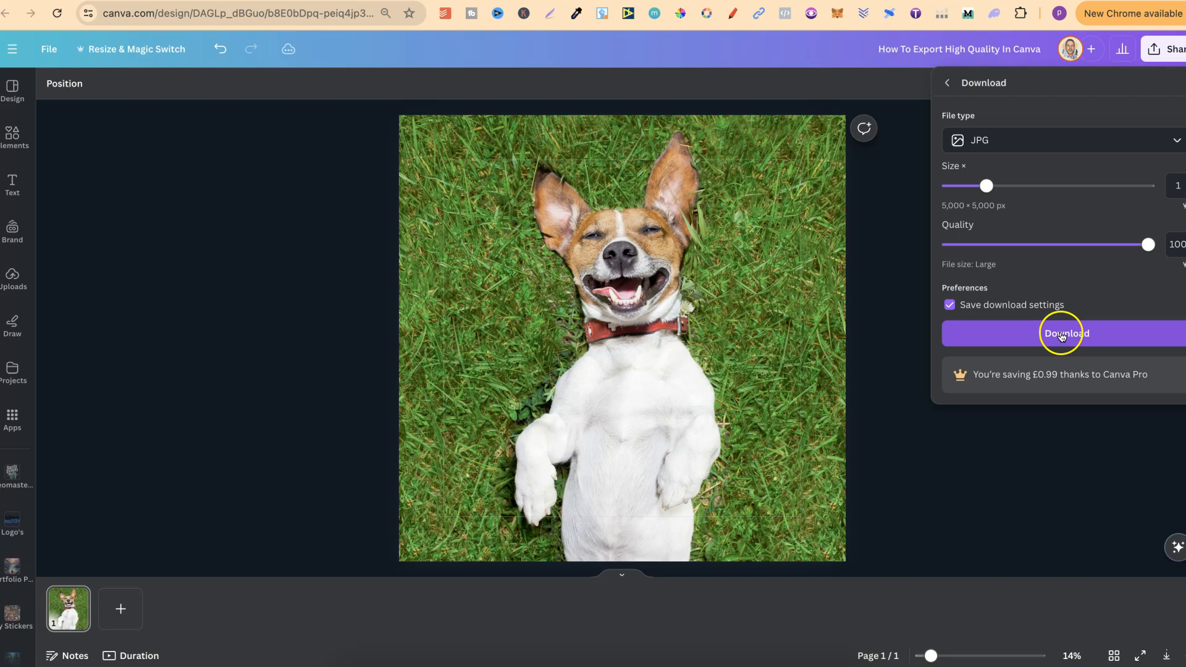
- Download the dog photo design as a JPG at quality 100
{"action": "left_click", "coordinate": [1065, 333]}
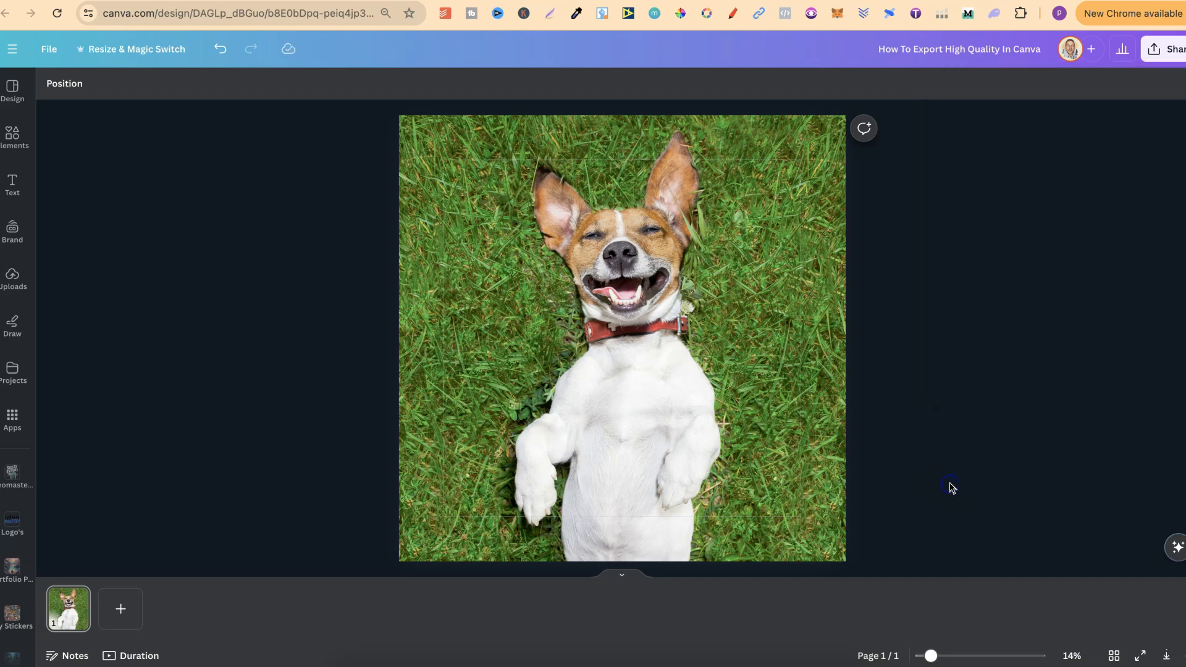